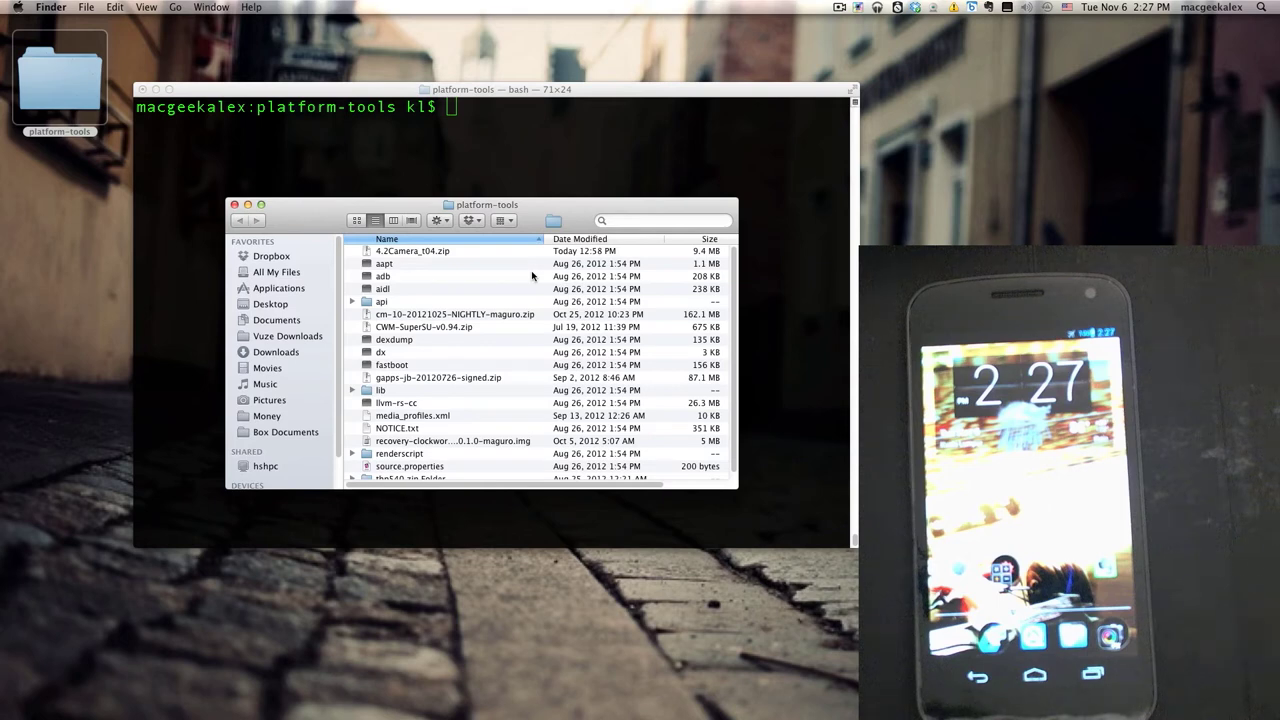
mouse_move(478, 260)
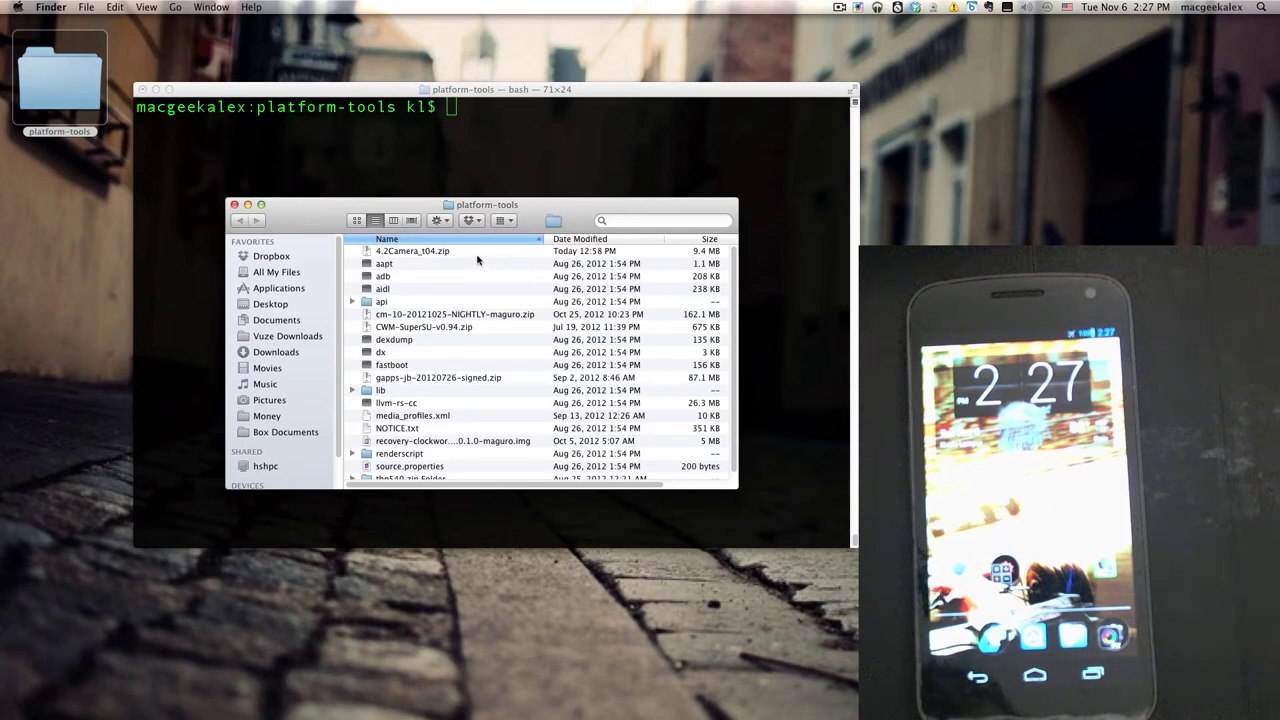
Confirm 4.2Camera_t04.zip is present in the platform-tools folder
left_click(413, 251)
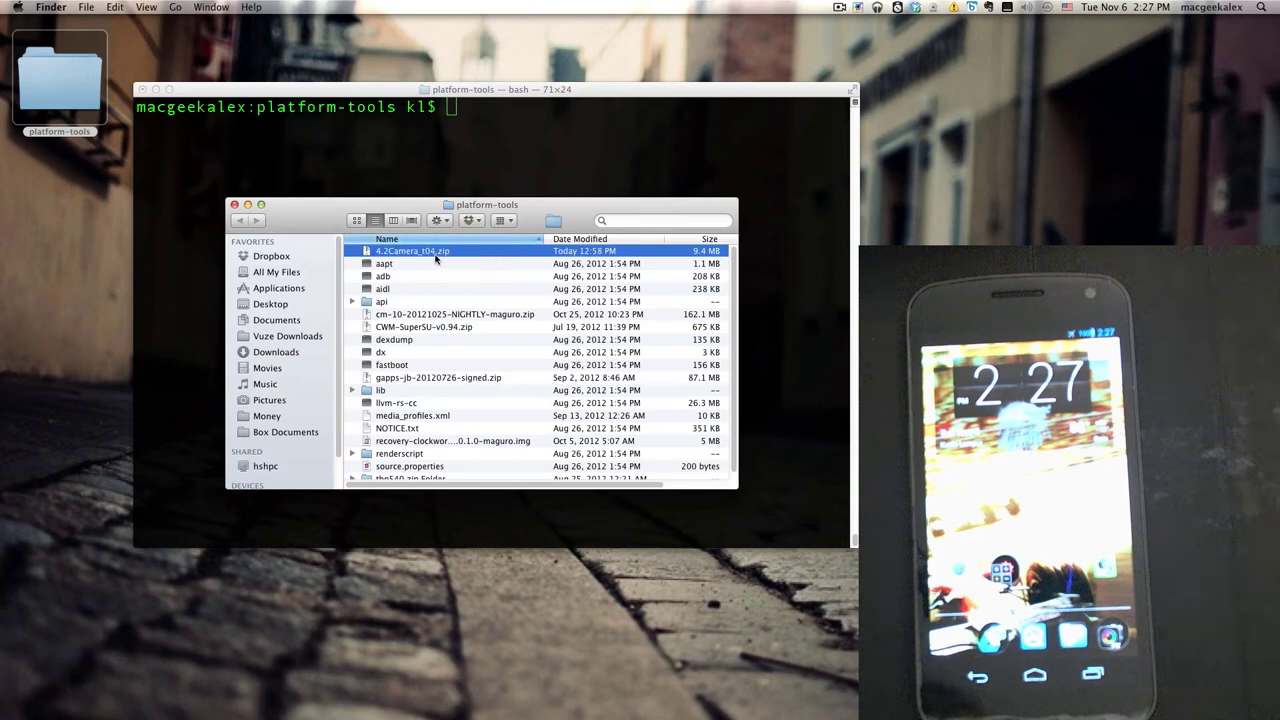
mouse_move(490, 222)
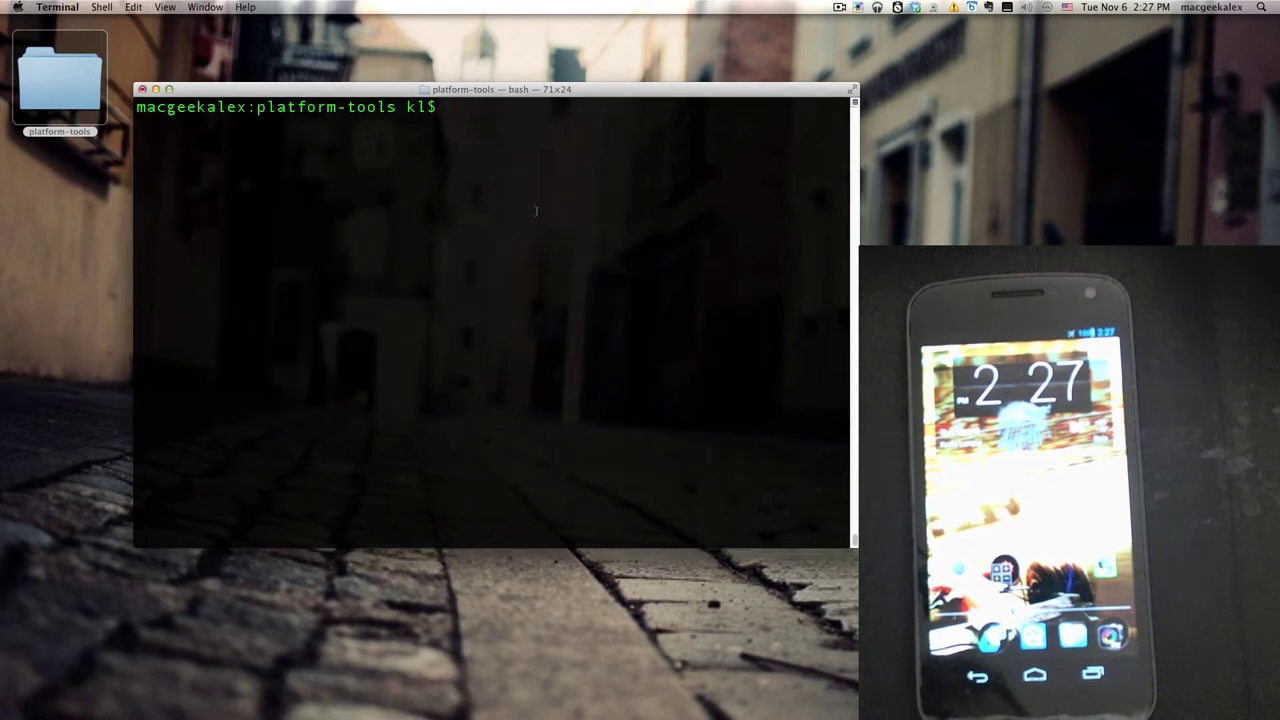
Run ./adb devices to confirm the phone is attached, then begin an adb push command
type("./ad")
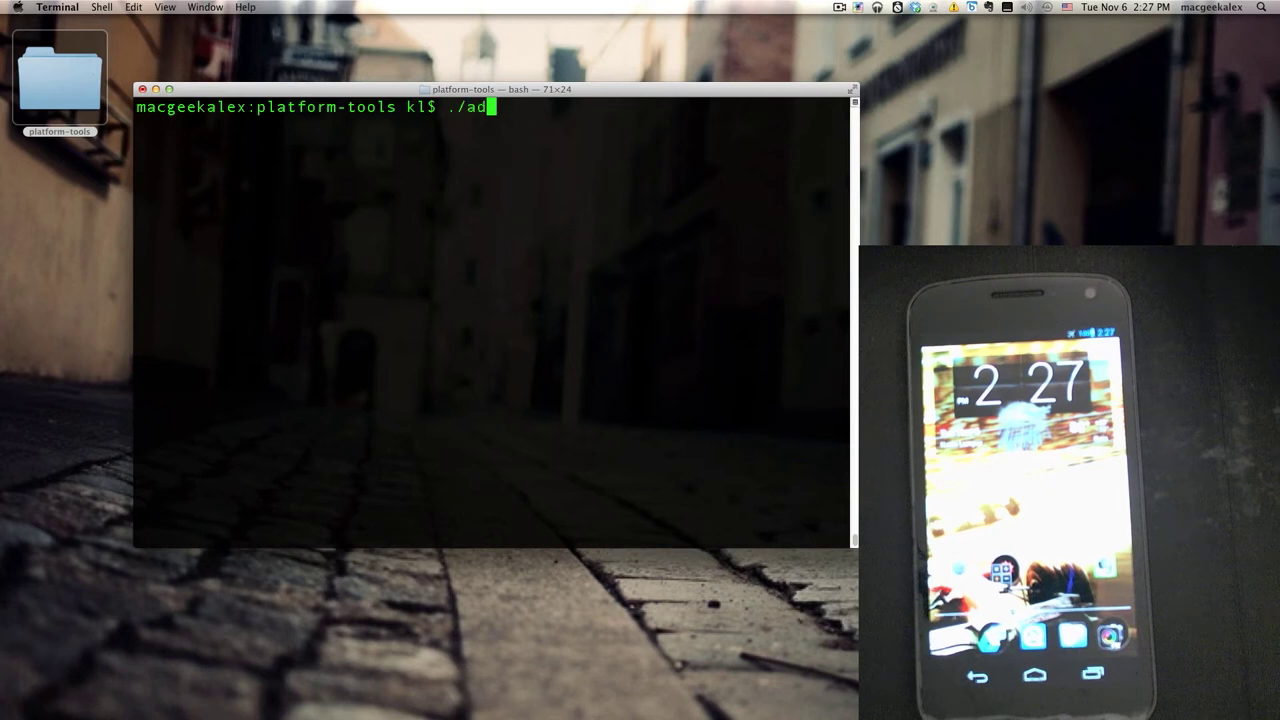
type("b devices")
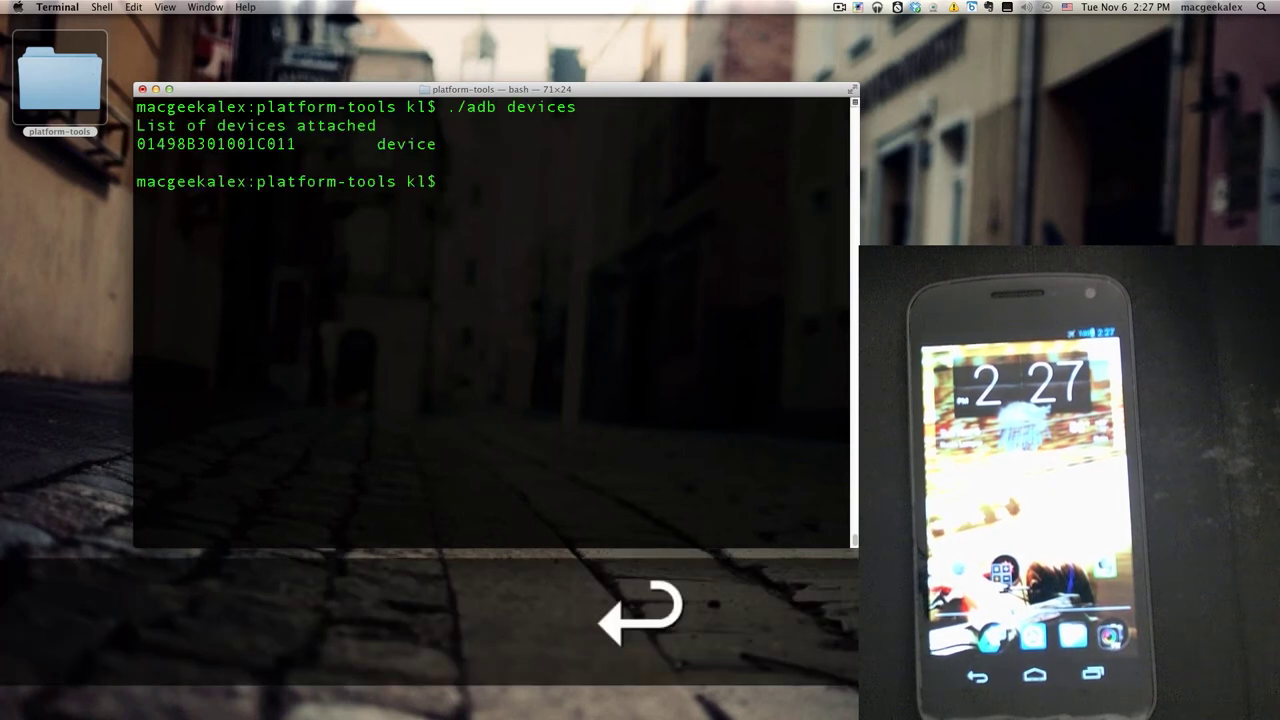
type("./adb")
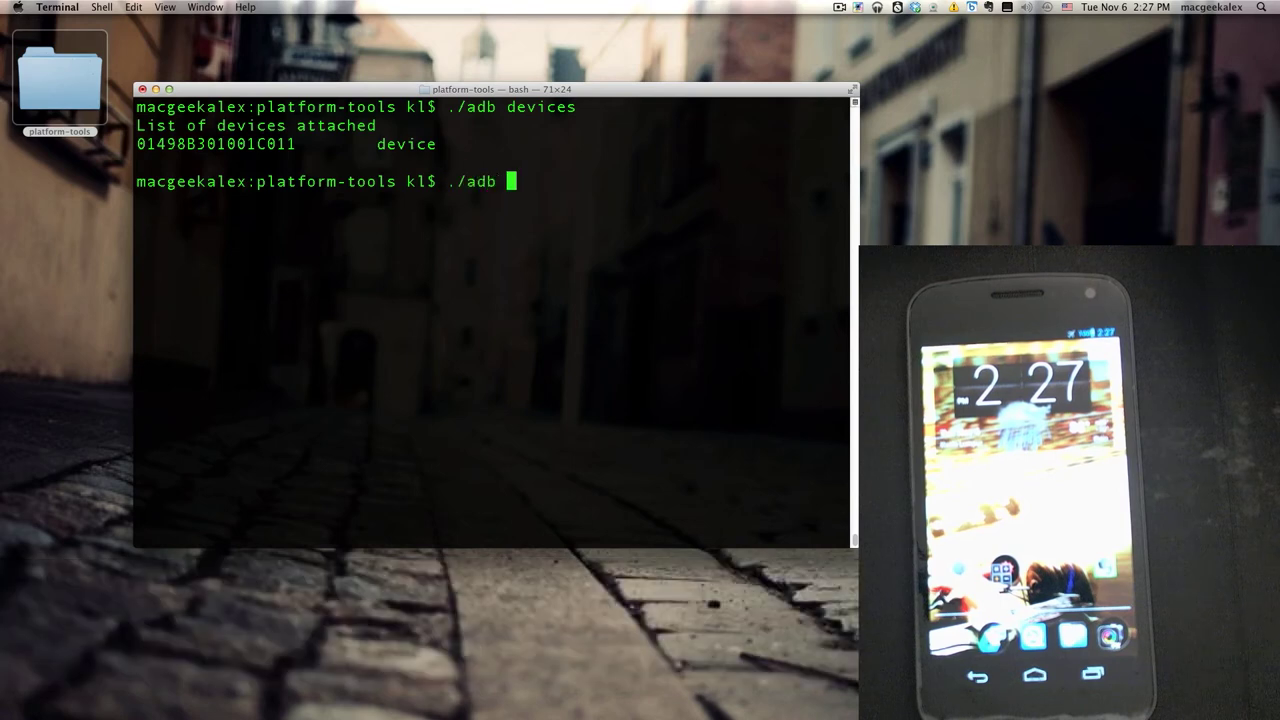
type("push")
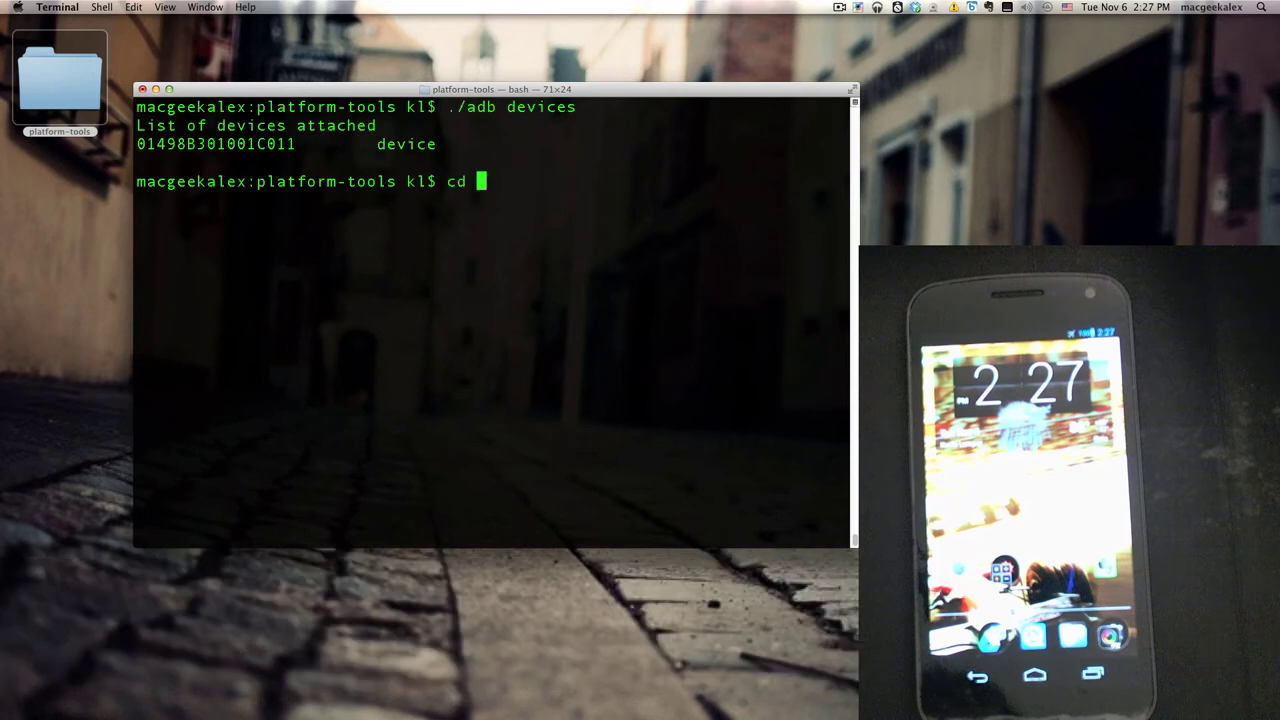
Enter cd ~/Desktop/platform-tools/ at the prompt using Tab completion
type("~/")
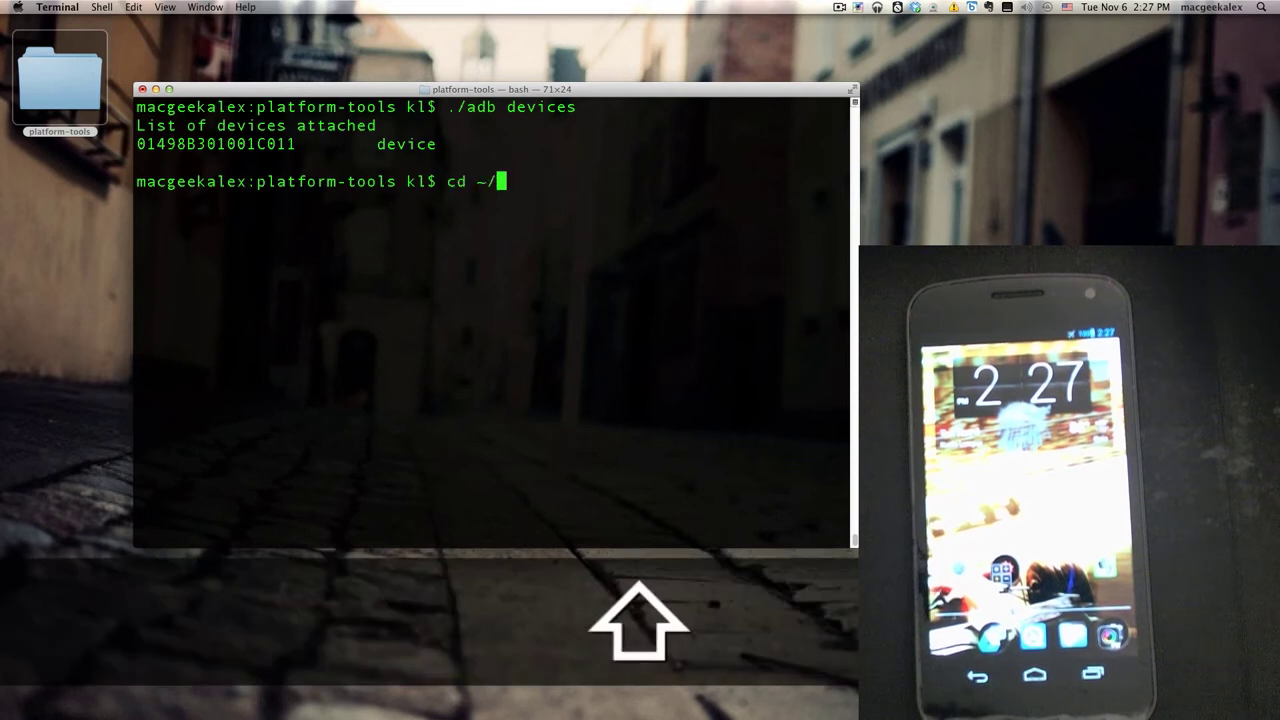
type("Desktop/plat")
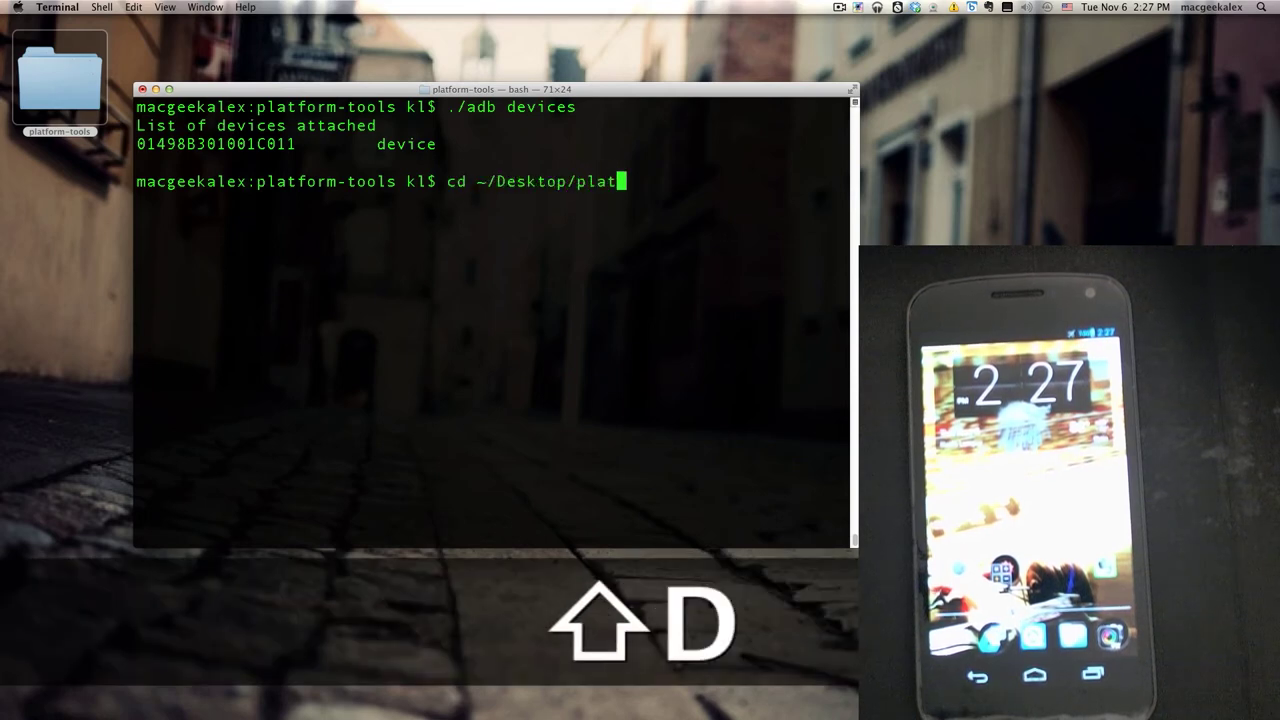
key("Tab")
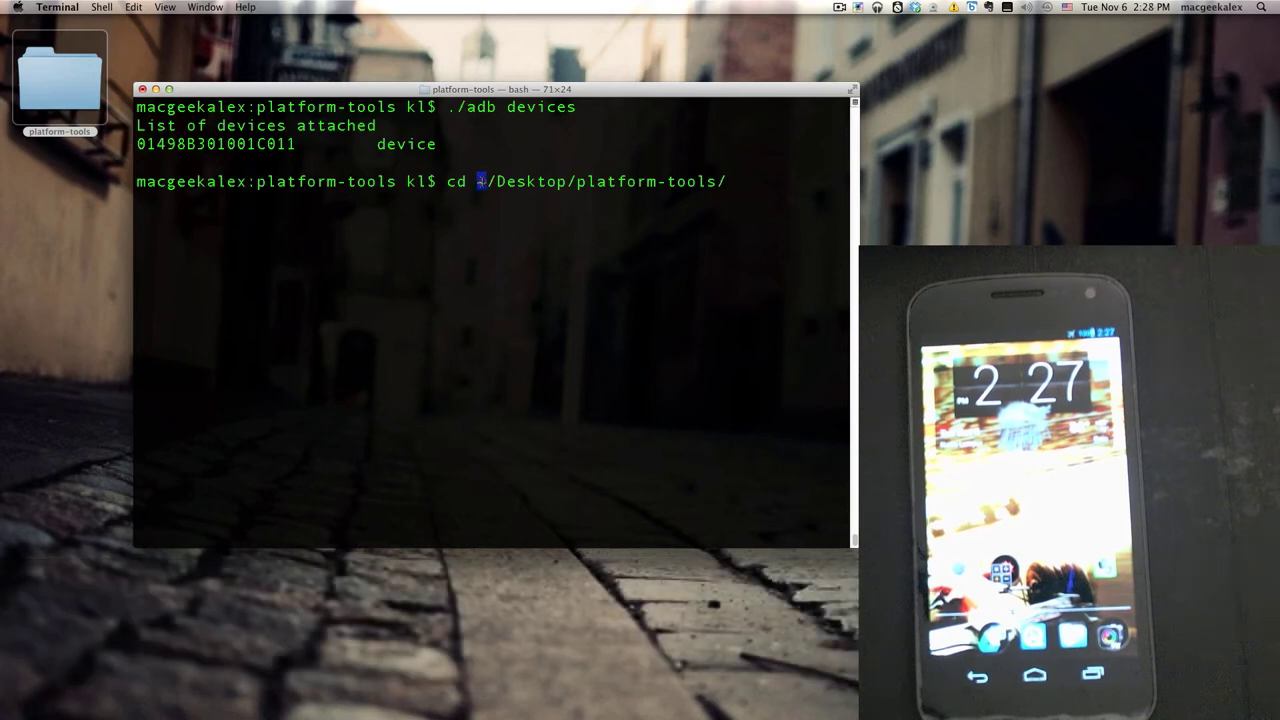
mouse_move(715, 210)
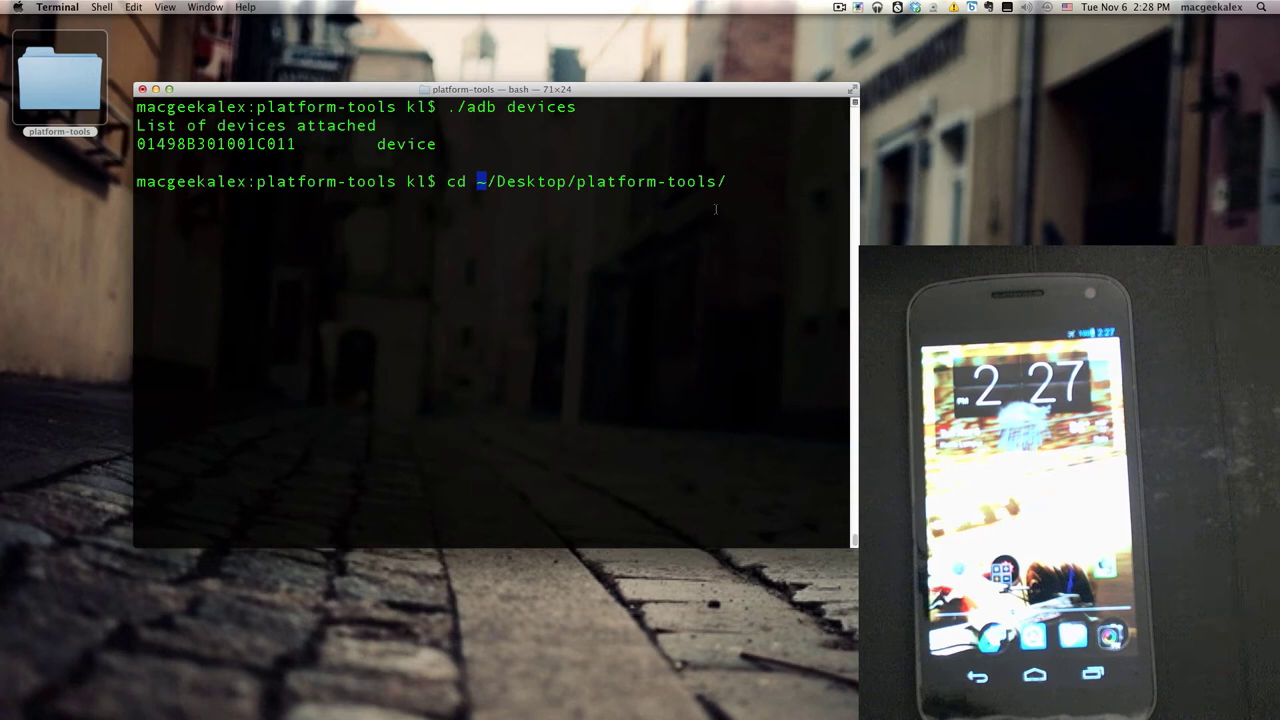
Move into platform-tools and compose ./adb push 4.2Camera_t04.zip /sdcard/
key("Return")
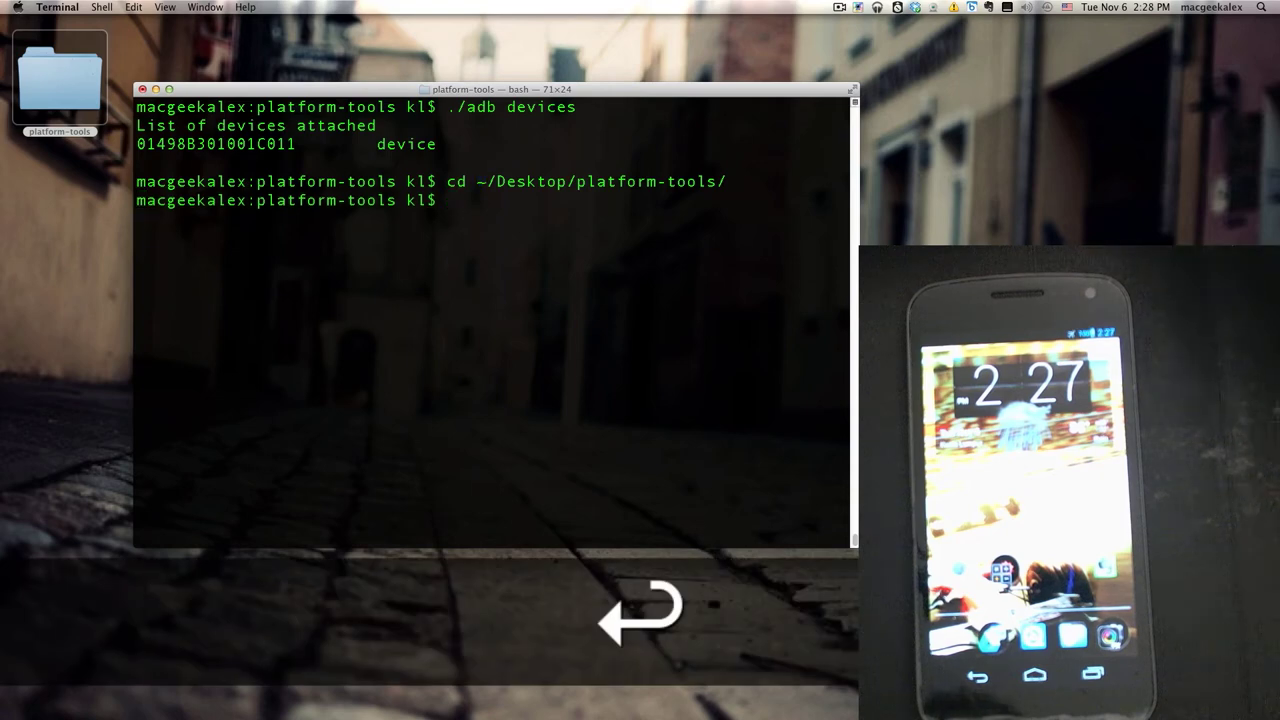
type("./adb push")
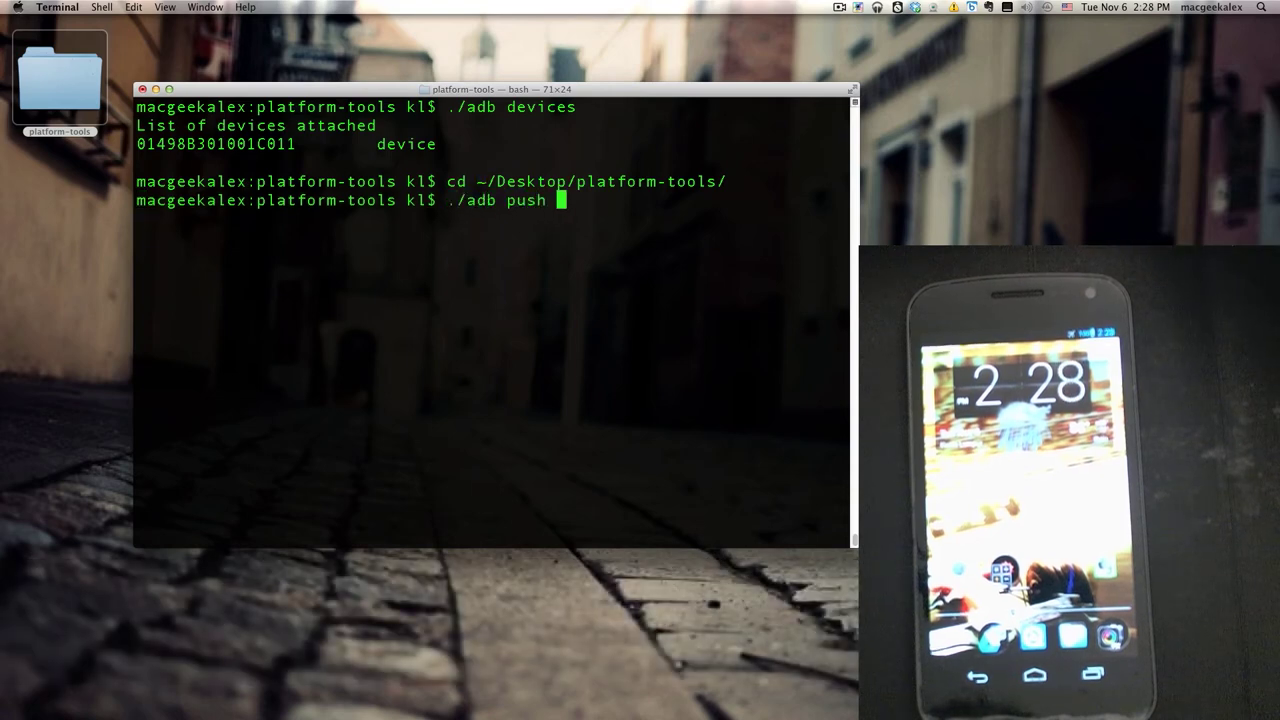
type("cam")
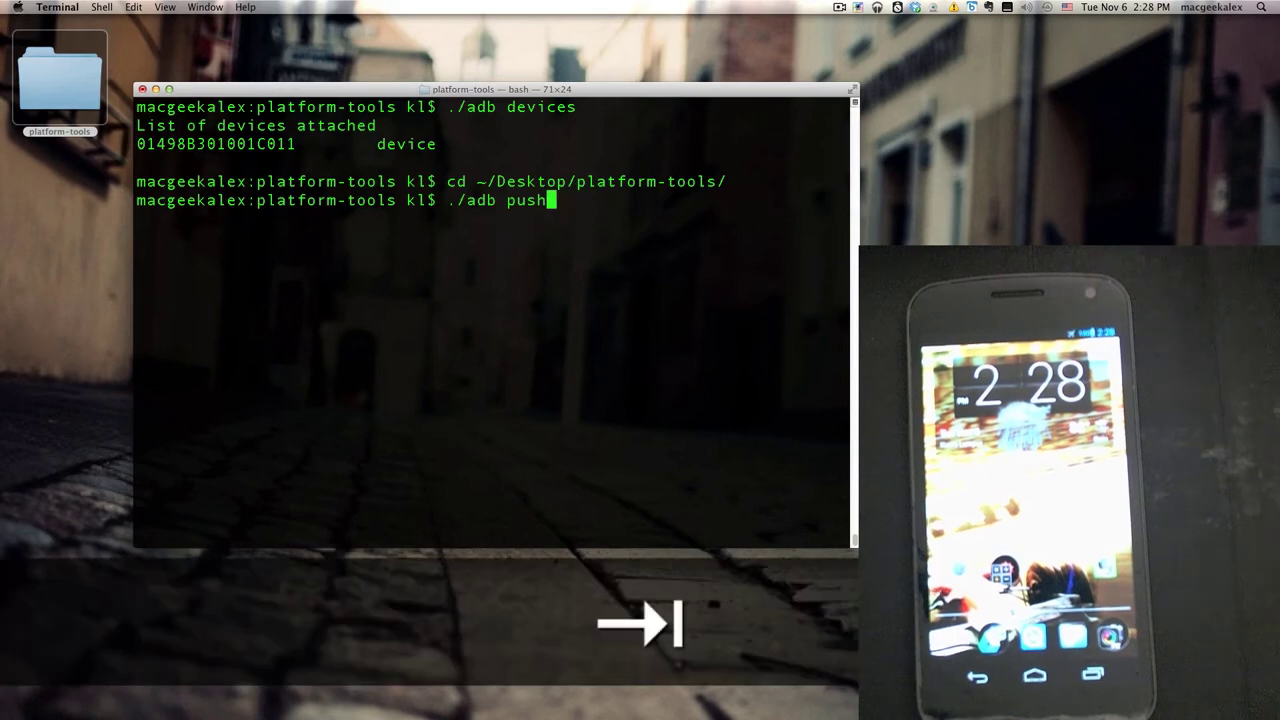
left_click(58, 78)
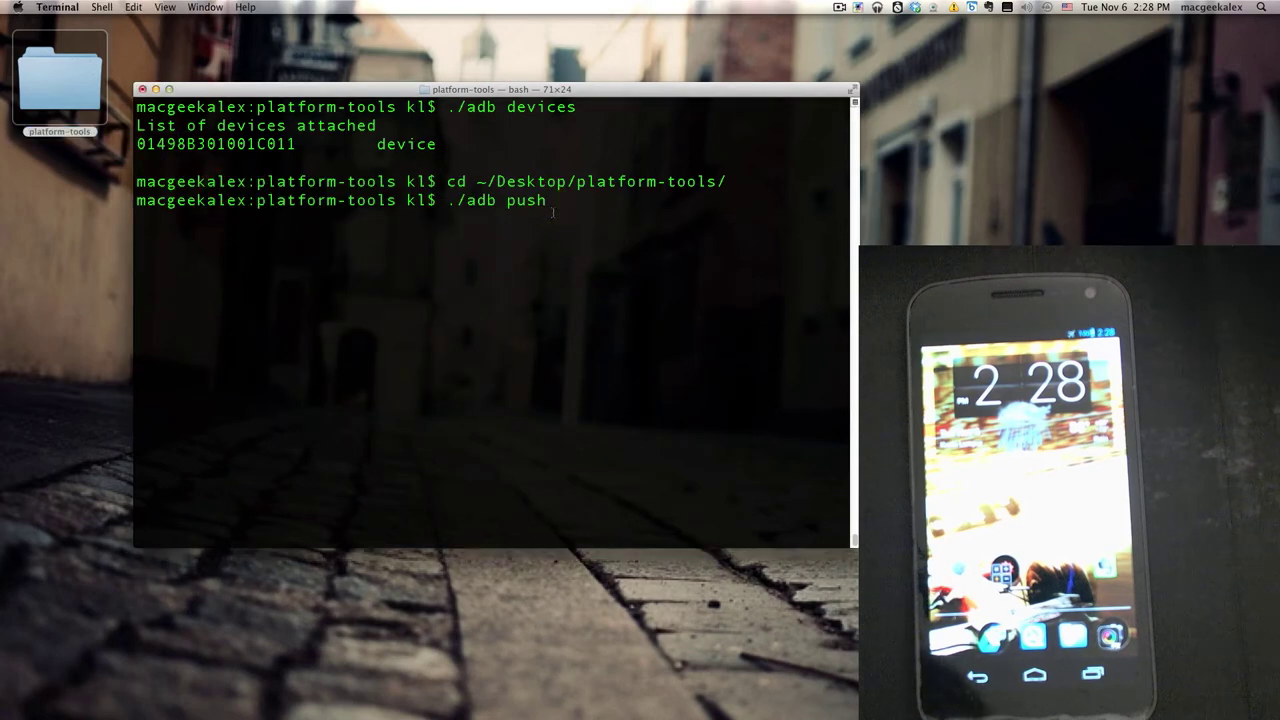
type("4.2Camera_t04.zip")
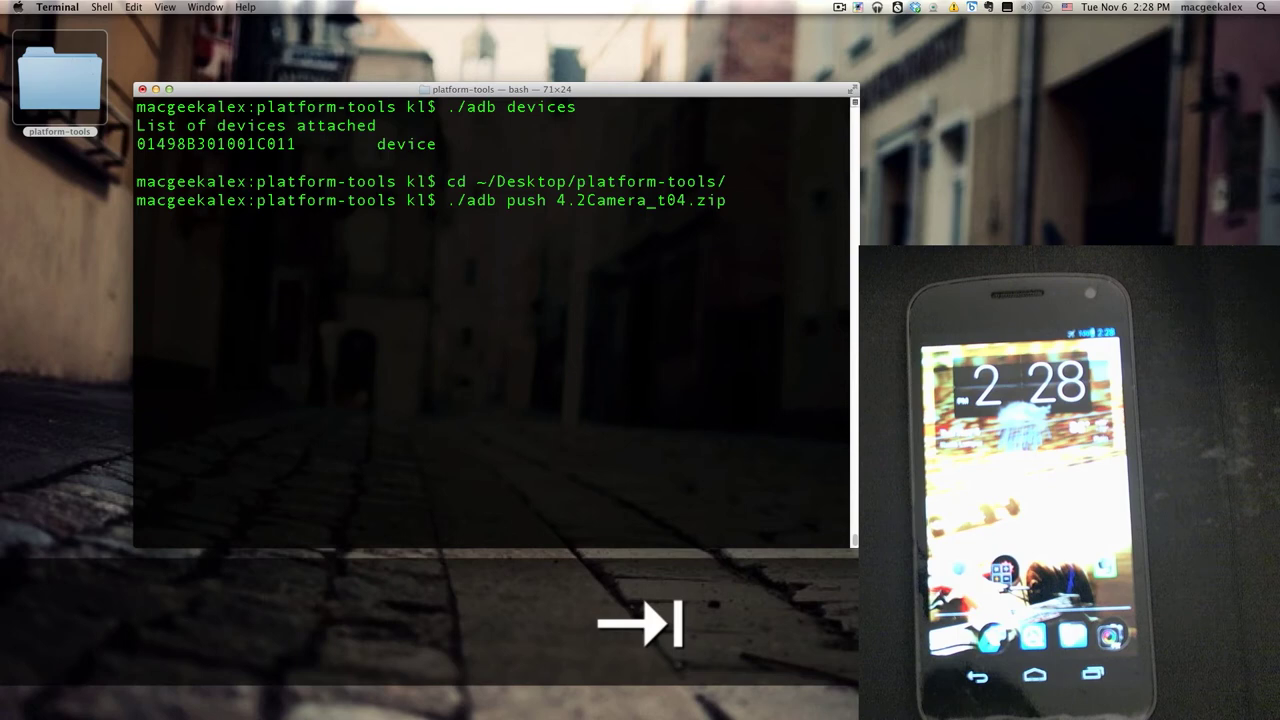
type("/sc")
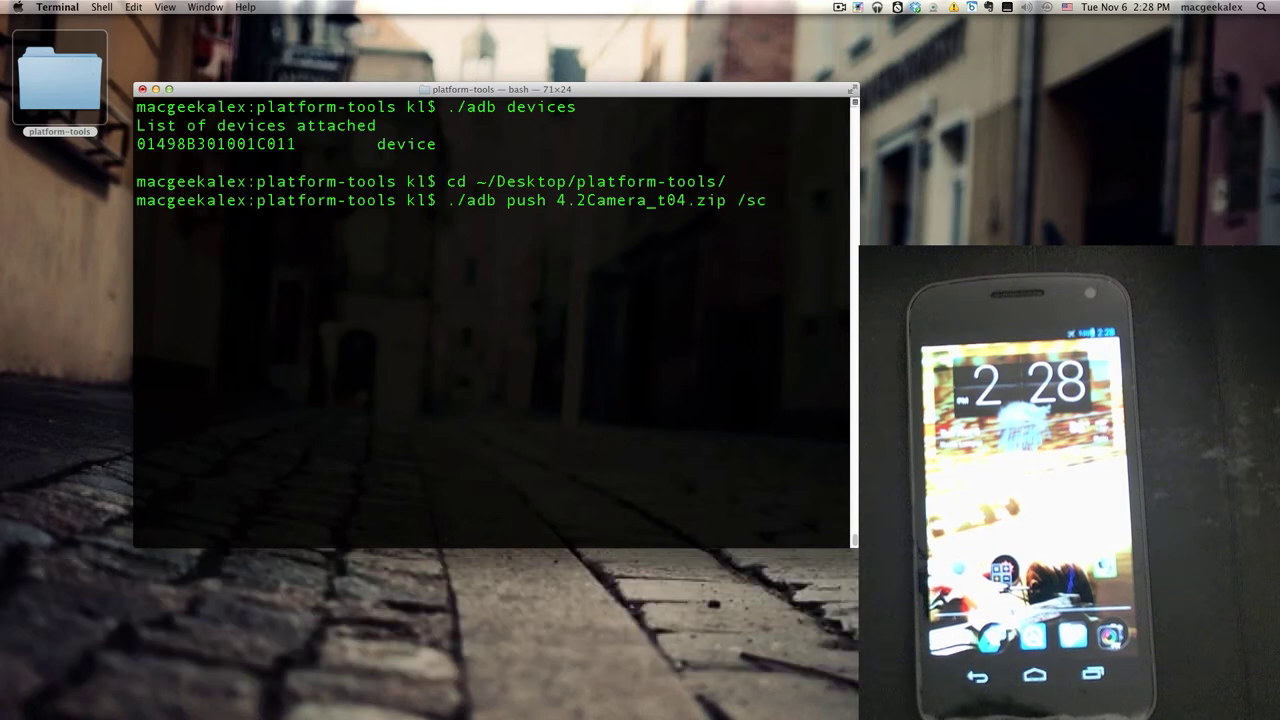
type("dcard/")
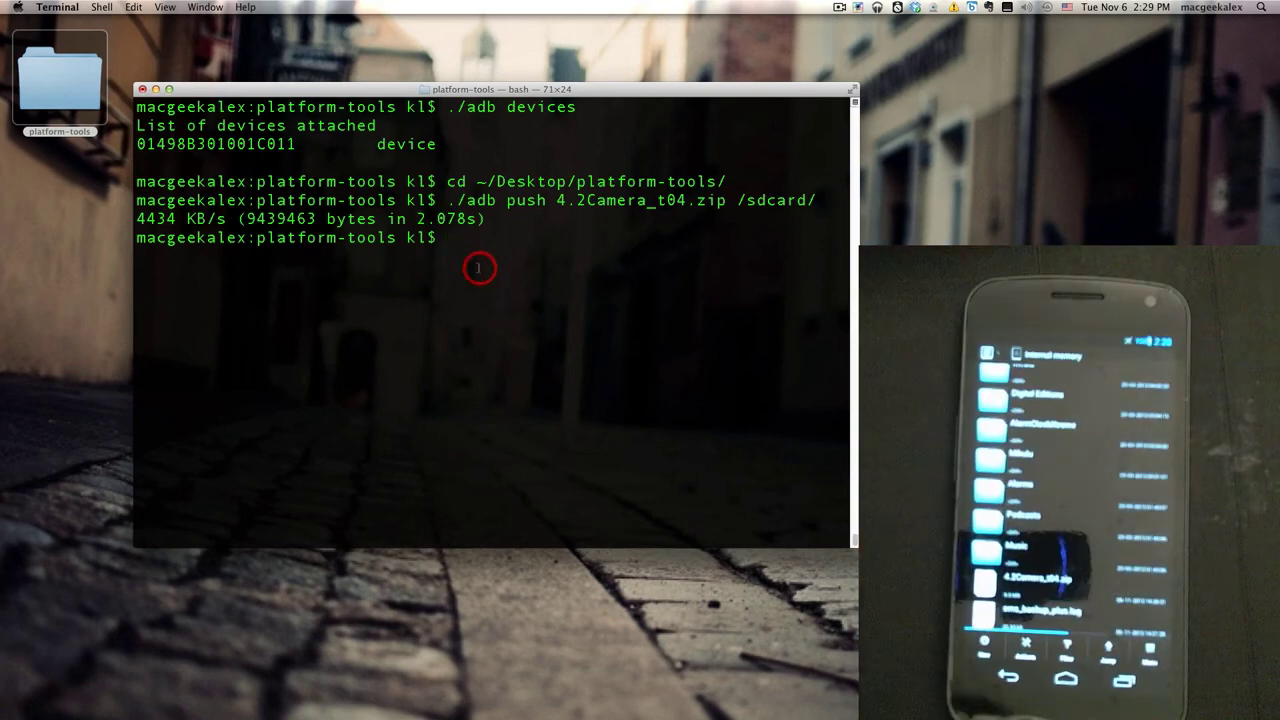
List the camera zip's details with ls -l
type("ls -l 4.2Camera_t04.zip")
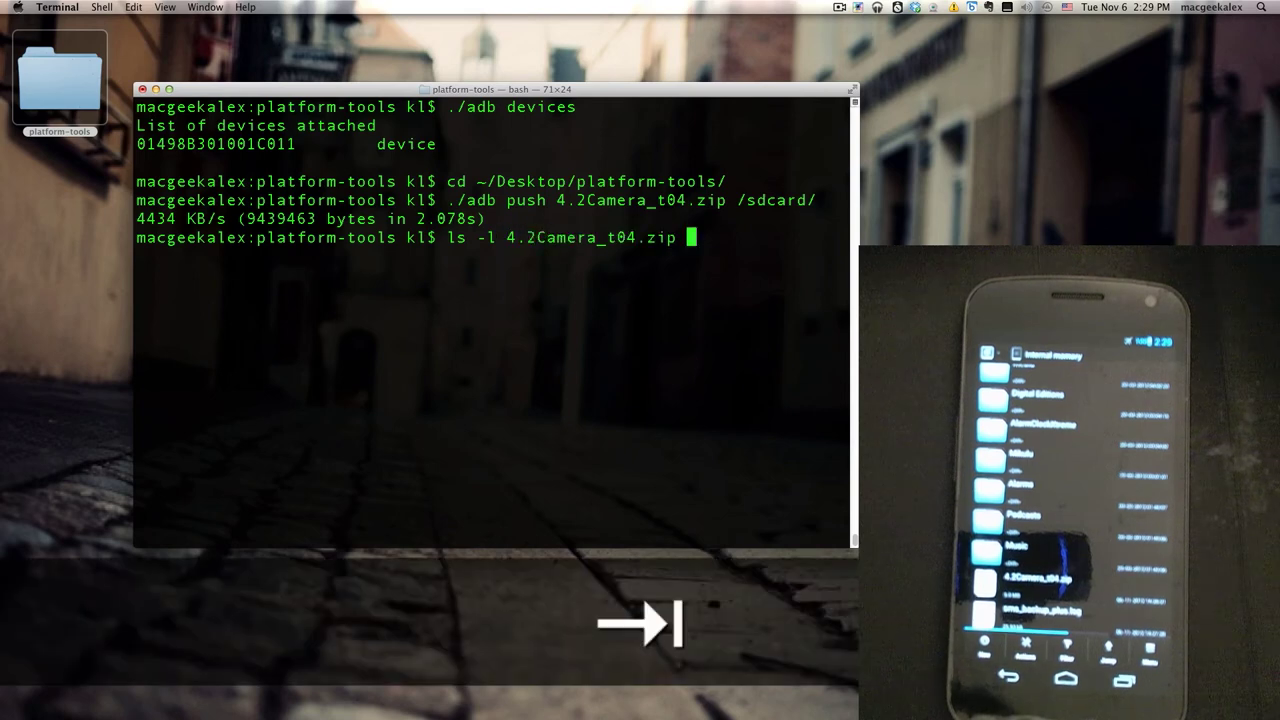
key("Return")
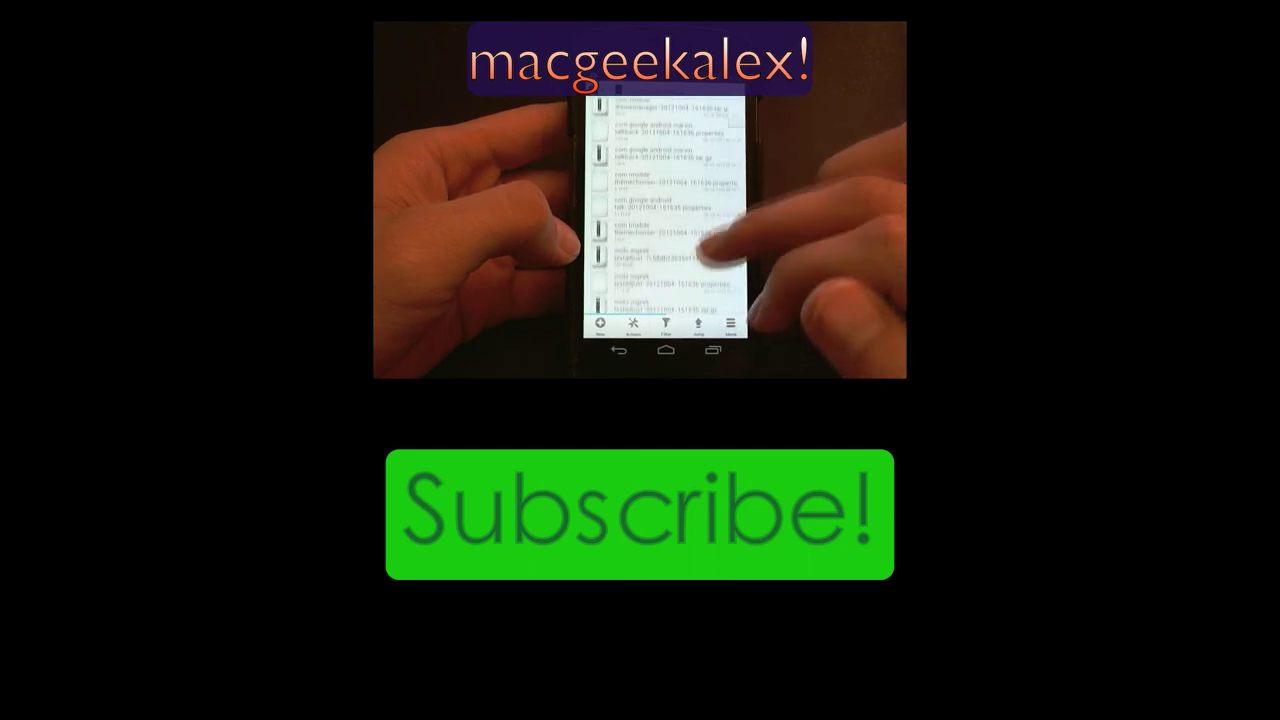
scroll("down", 3)
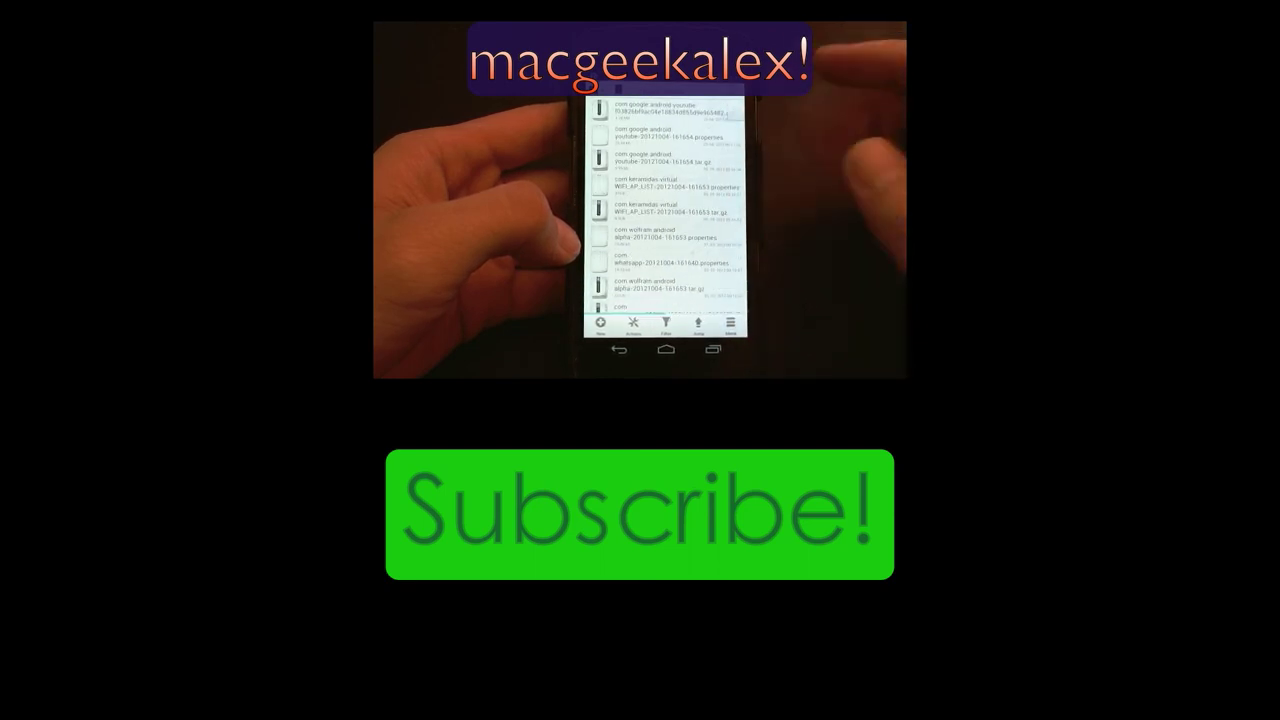